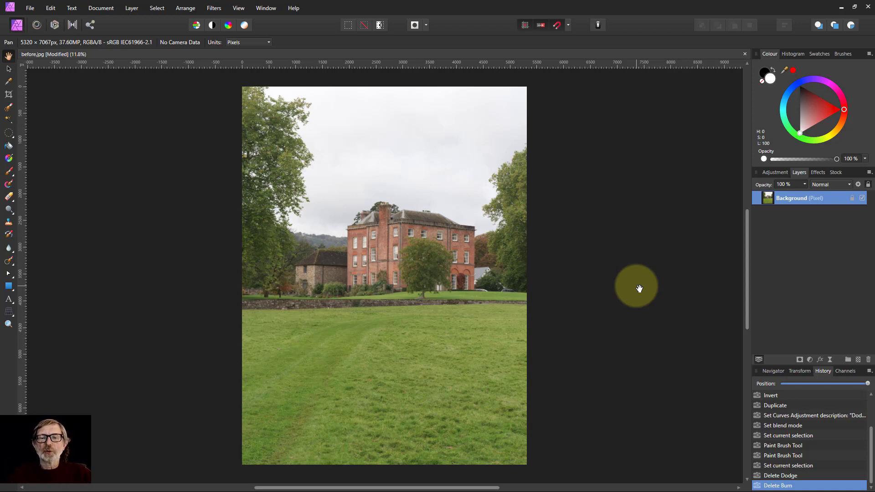
mouse_move(718, 286)
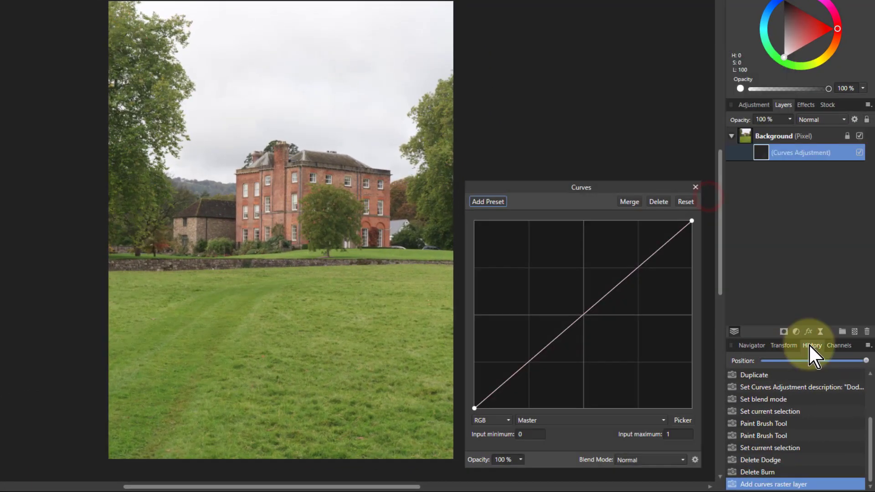
- Move the new Curves adjustment layer above the Background photo layer
click(770, 152)
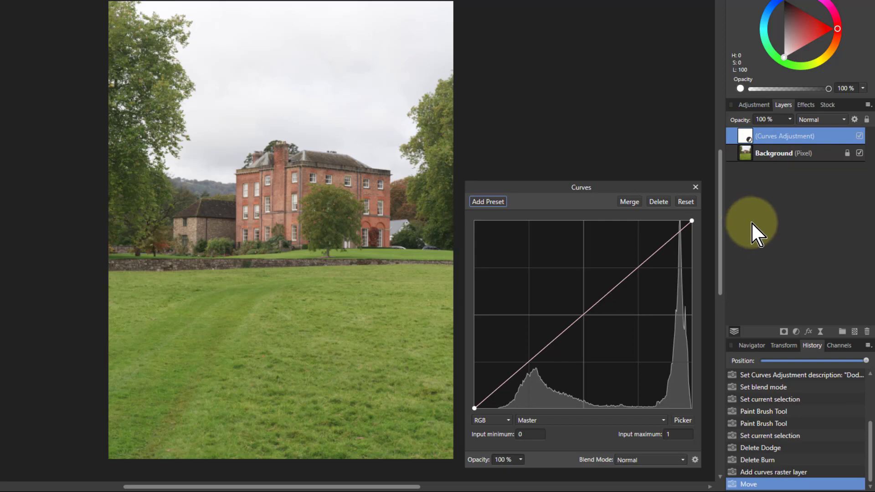
mouse_move(730, 210)
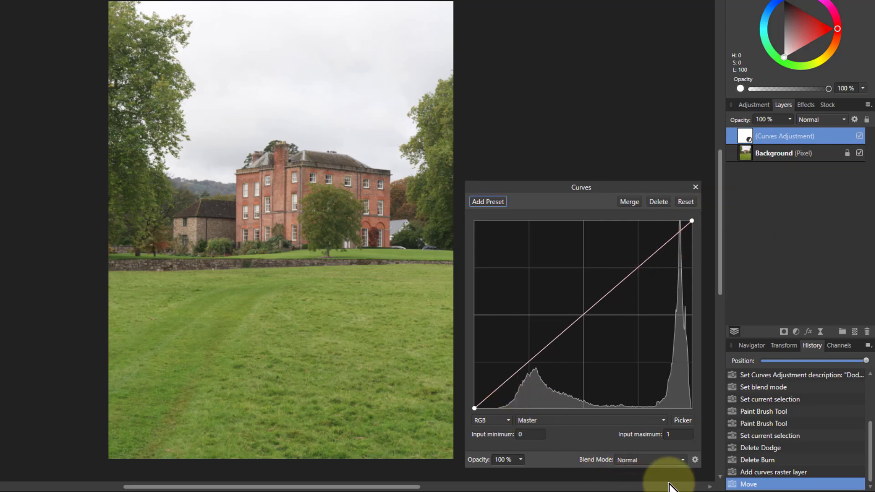
- Set the curves layer to Colour Dodge blending and name it 'Dodge'
click(683, 459)
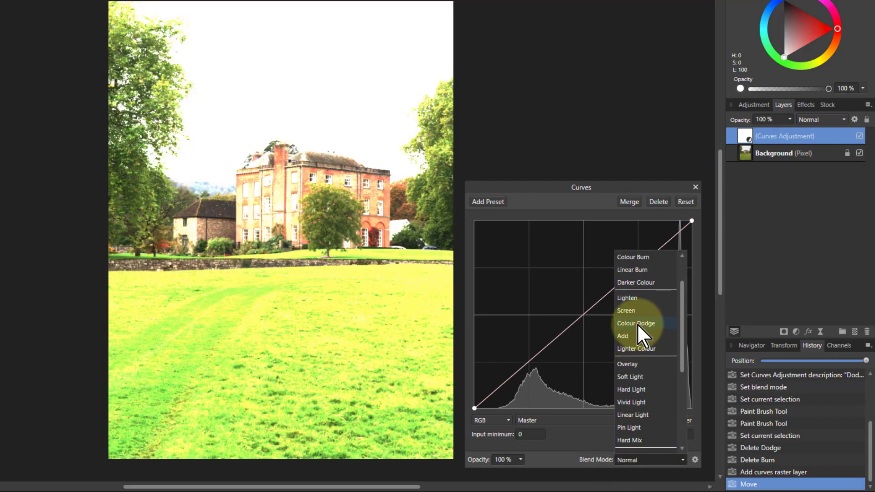
click(635, 322)
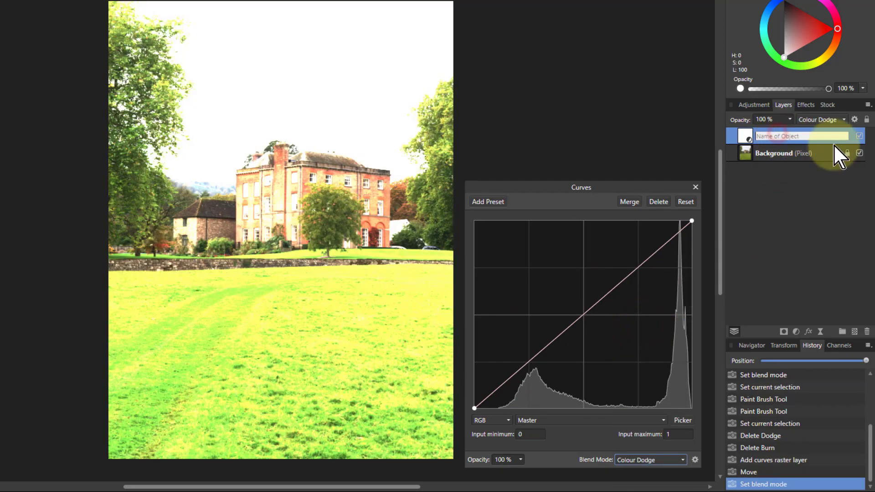
text(Dodge)
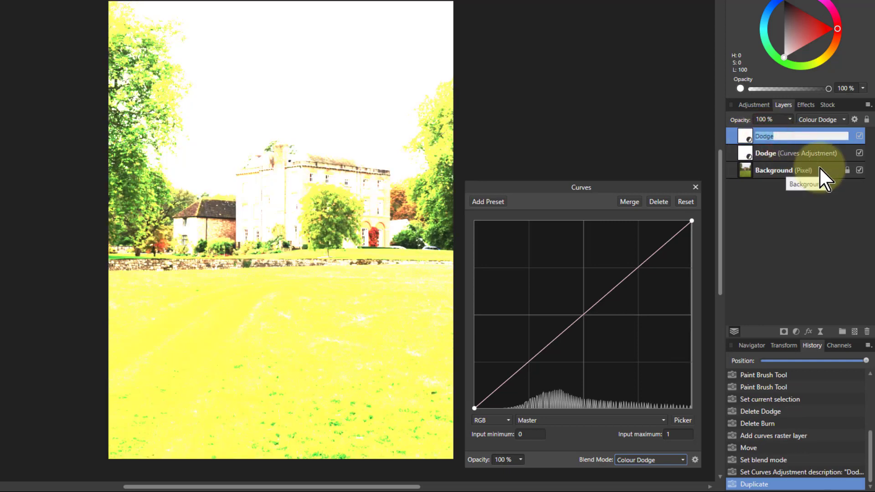
- Name the duplicate 'Burn', give it Colour Burn blending and close the Curves settings
text(Burn)
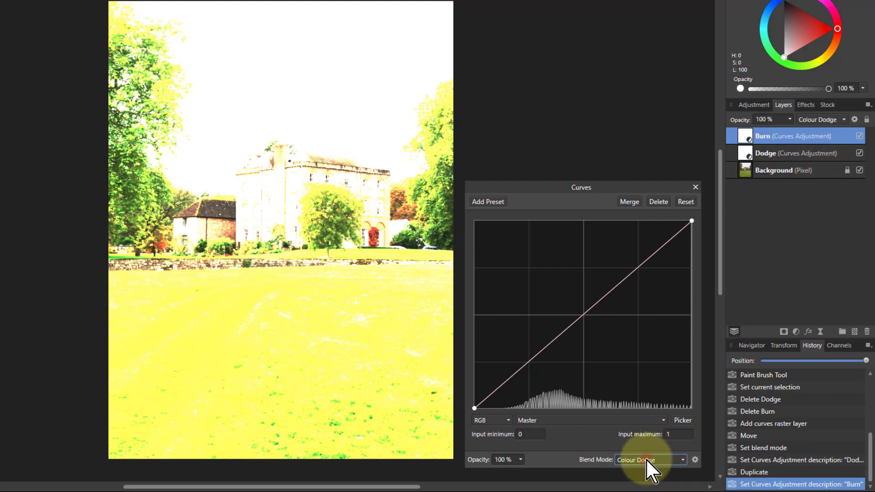
click(650, 459)
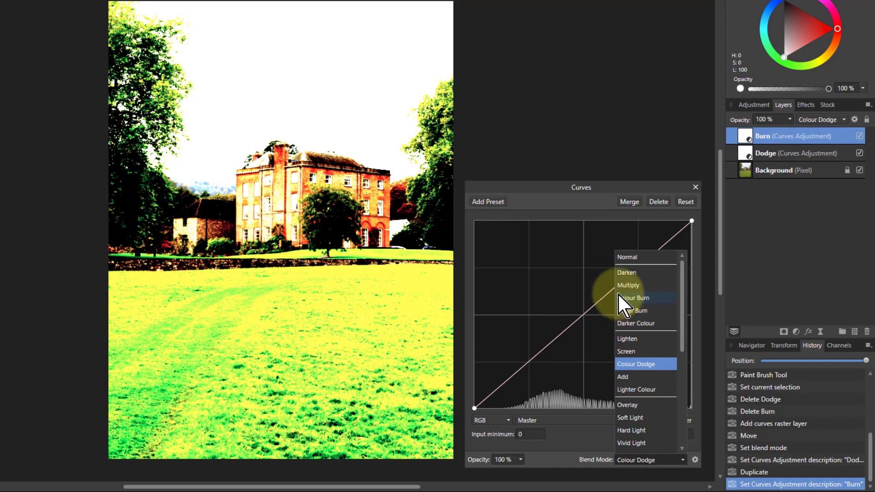
click(634, 297)
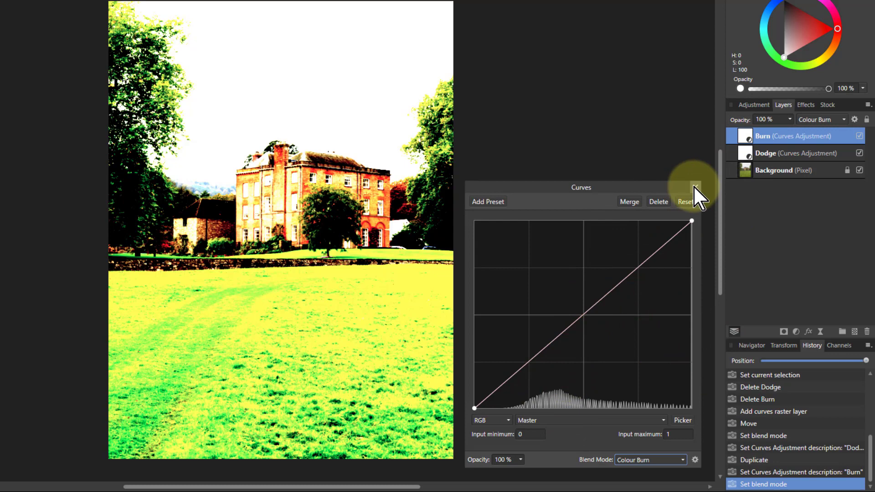
click(695, 187)
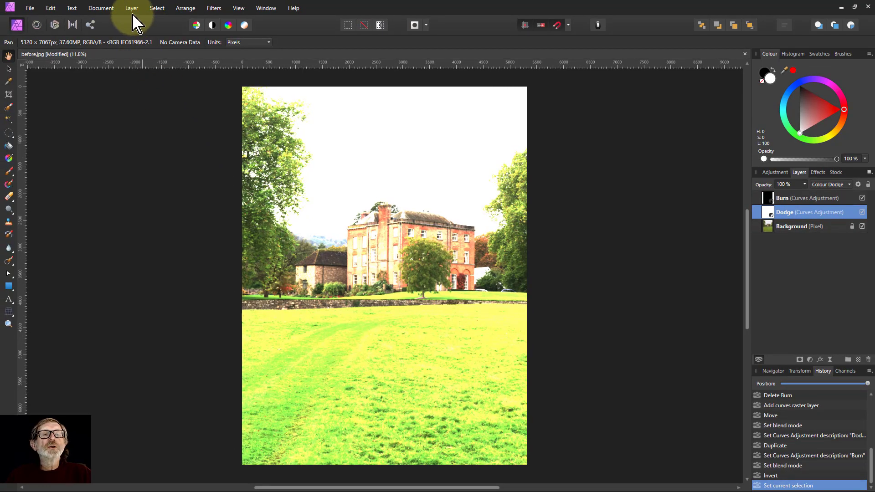
- Invert the Dodge layer's mask to black via Layer > Invert
click(132, 8)
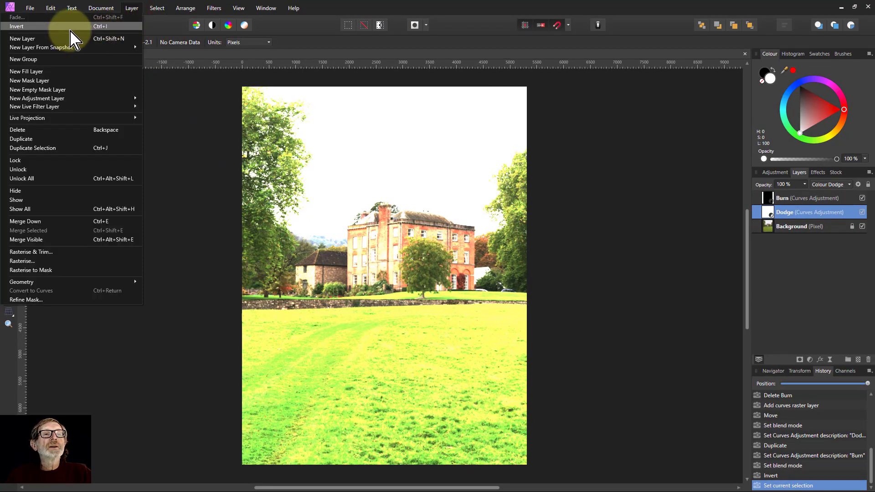
click(17, 26)
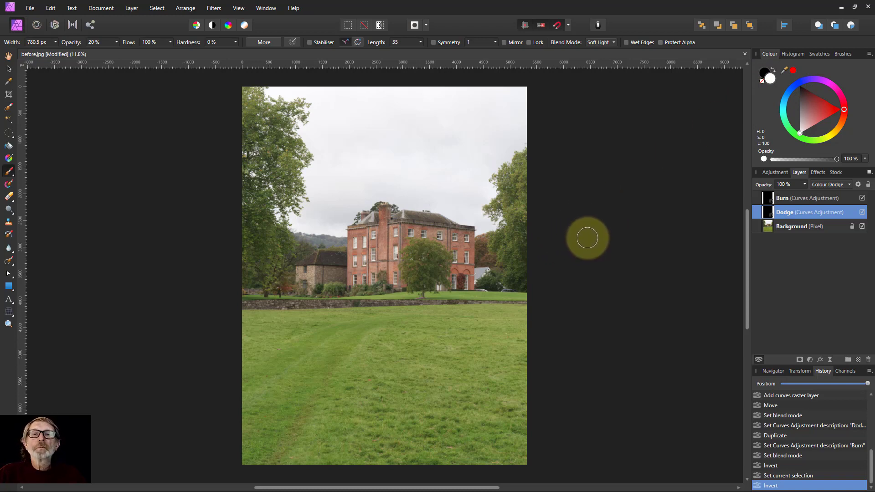
mouse_move(108, 58)
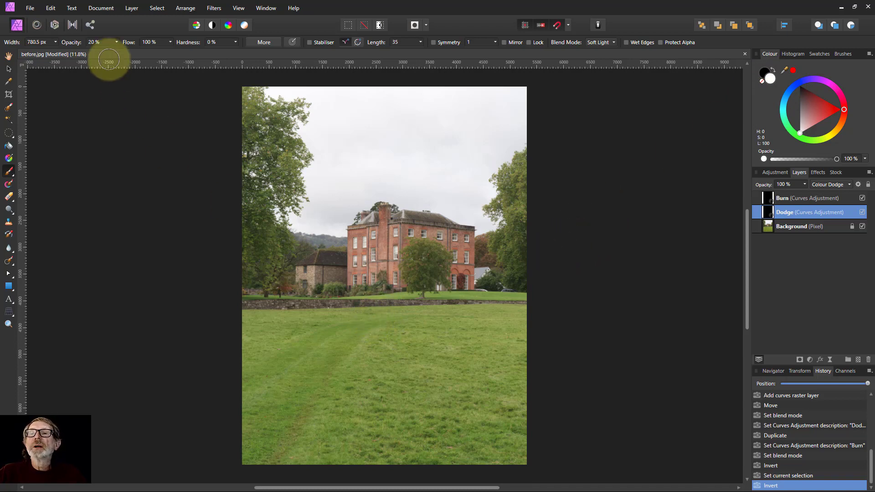
mouse_move(103, 47)
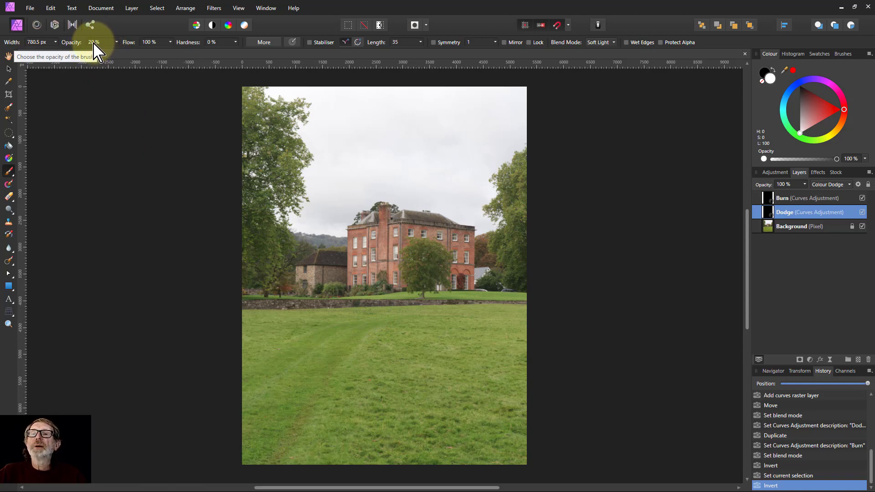
mouse_move(217, 50)
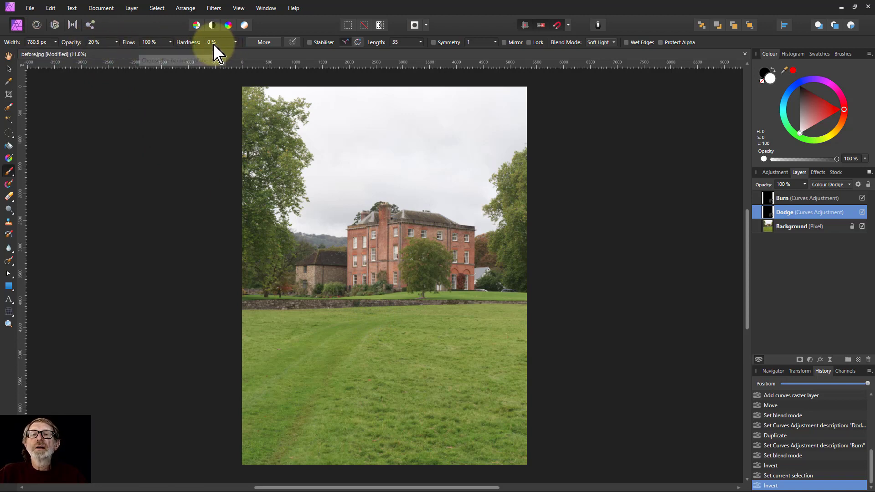
mouse_move(220, 56)
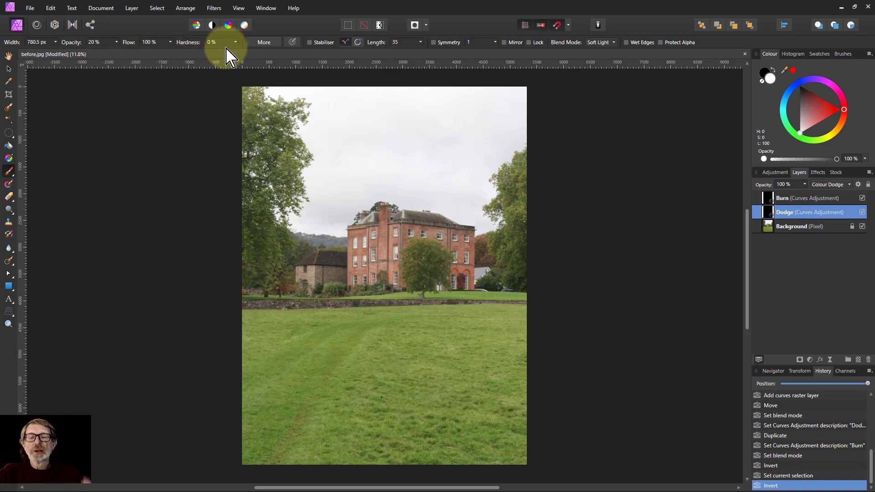
mouse_move(226, 56)
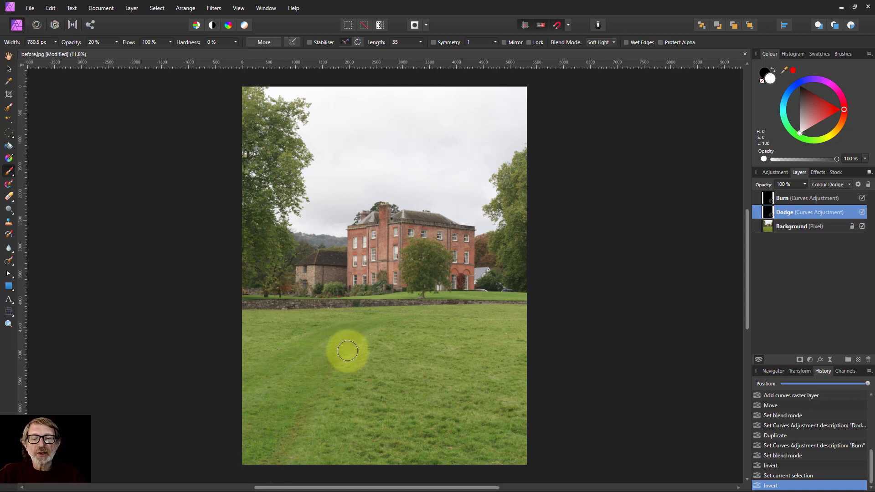
- Darken the two mown tracks in the lawn on the Burn layer mask
drag(346, 350, 244, 445)
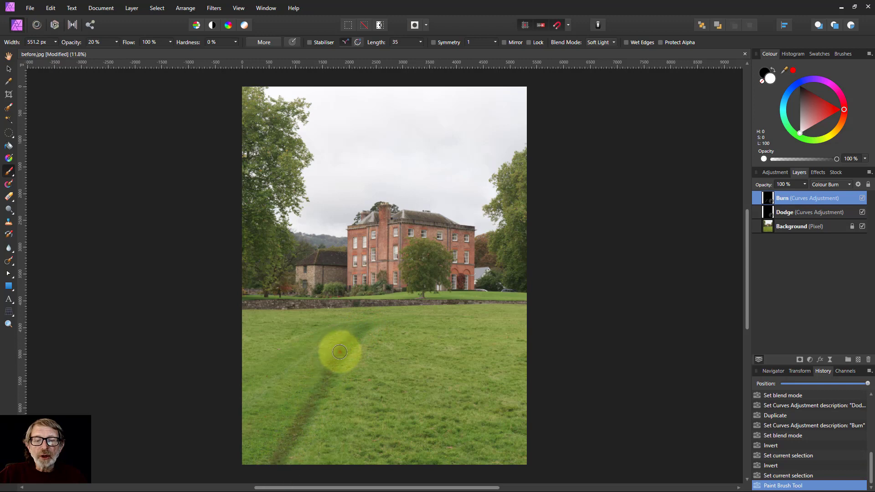
drag(339, 352, 291, 429)
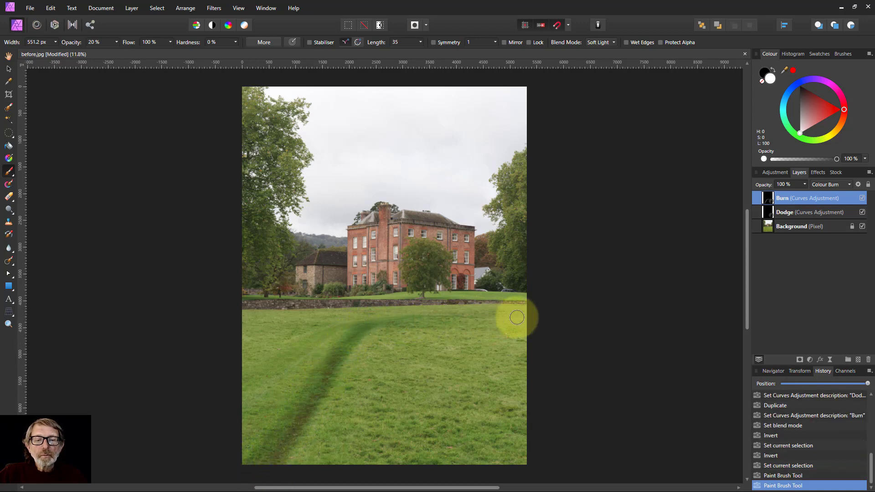
drag(516, 317, 240, 398)
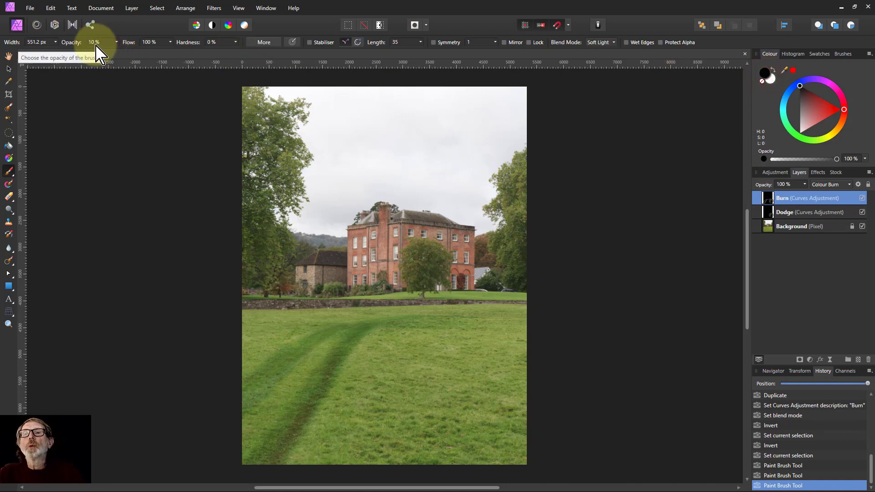
- With a gentler 10% brush, darken the grass around the tracks, near the wall and on the right
click(324, 335)
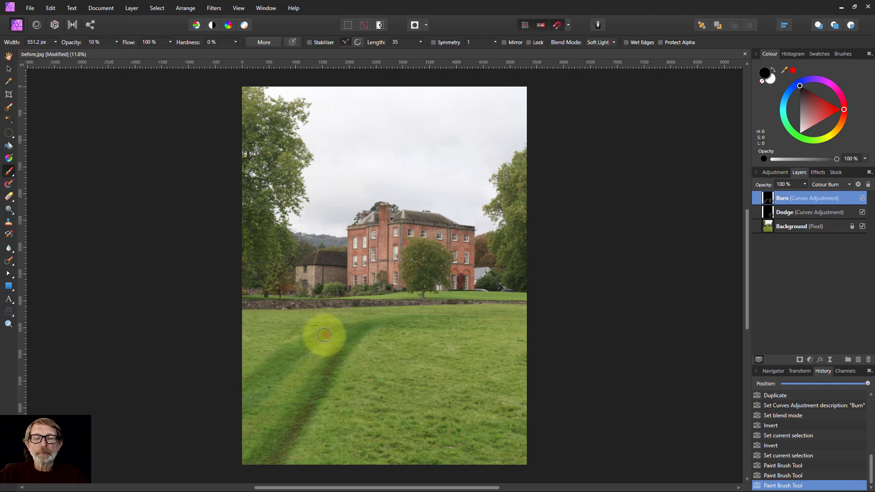
drag(323, 334, 249, 411)
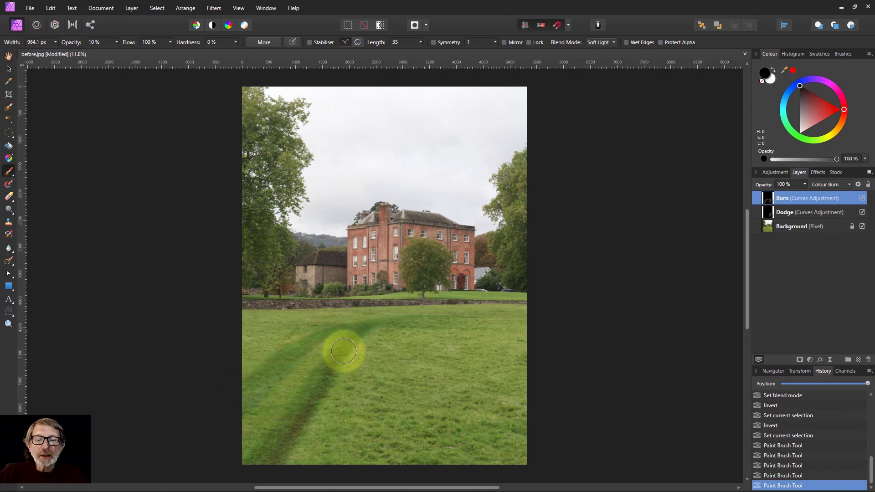
drag(344, 352, 260, 447)
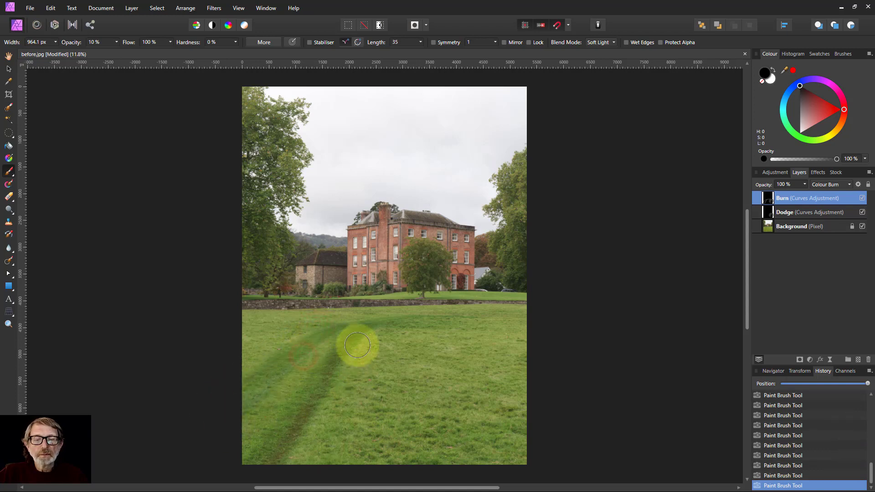
drag(357, 344, 268, 434)
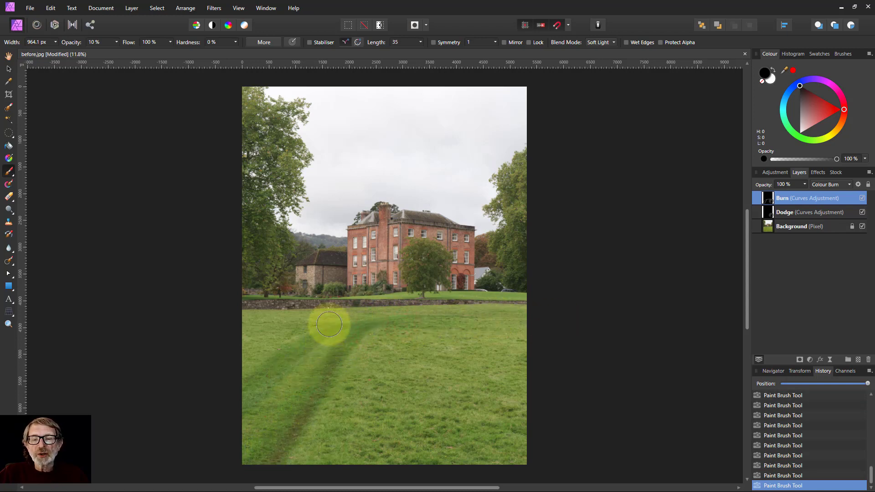
drag(329, 324, 465, 388)
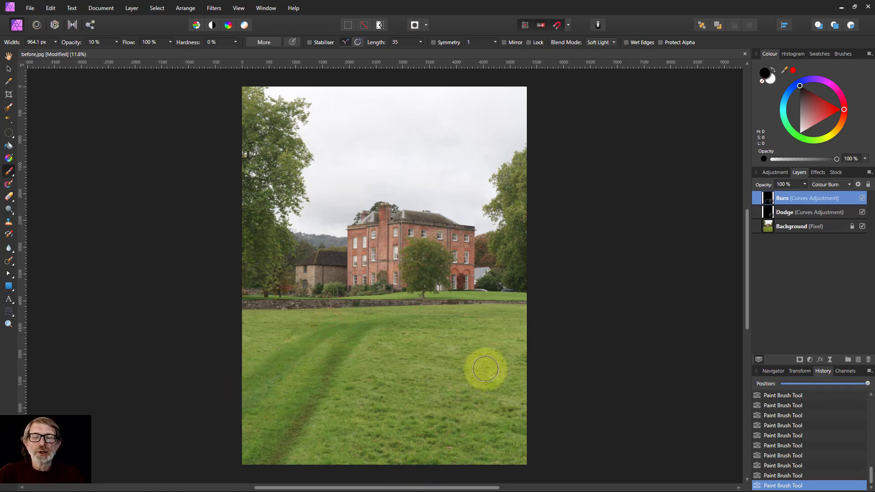
drag(484, 368, 412, 294)
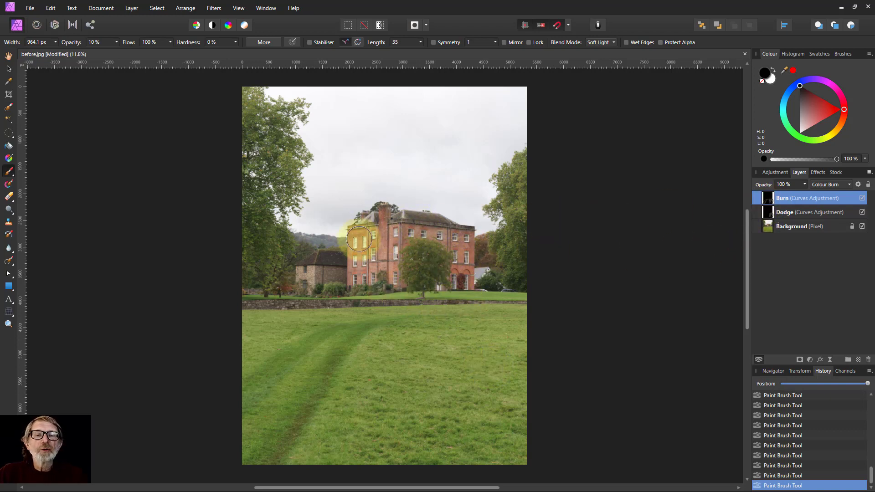
- Burn the sides and front of the house, switching the paint colour to white
drag(358, 240, 460, 274)
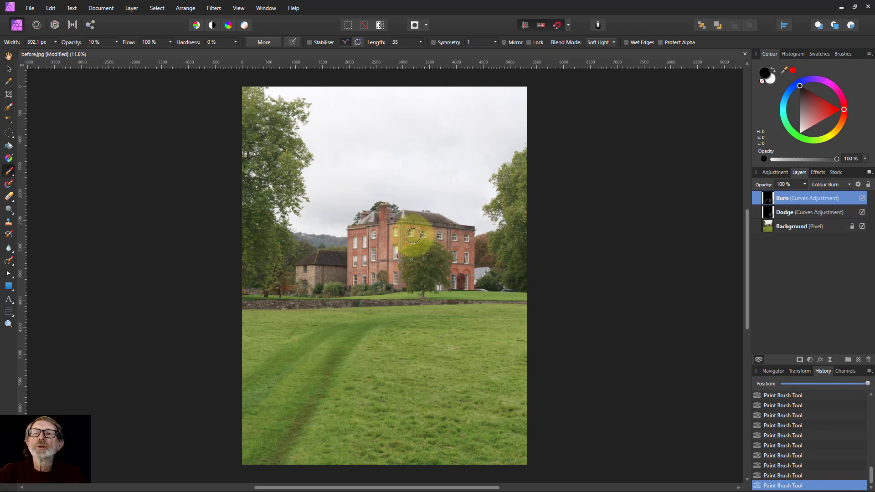
drag(412, 235, 460, 228)
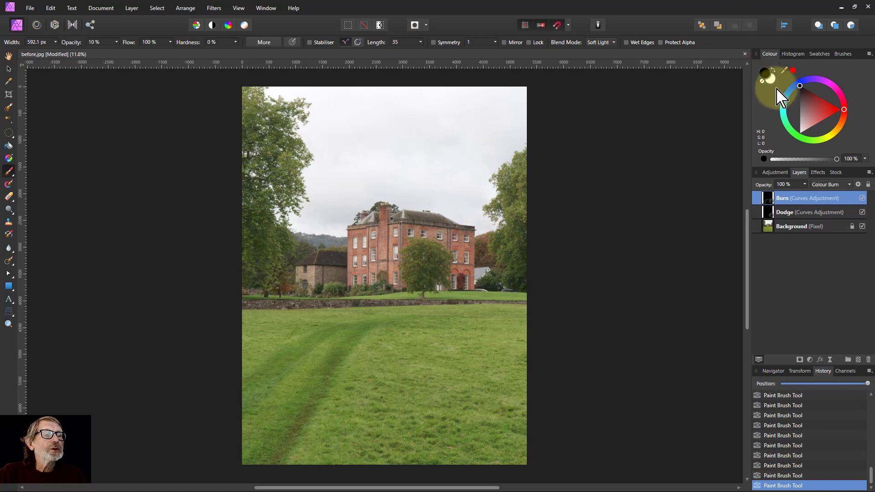
click(418, 232)
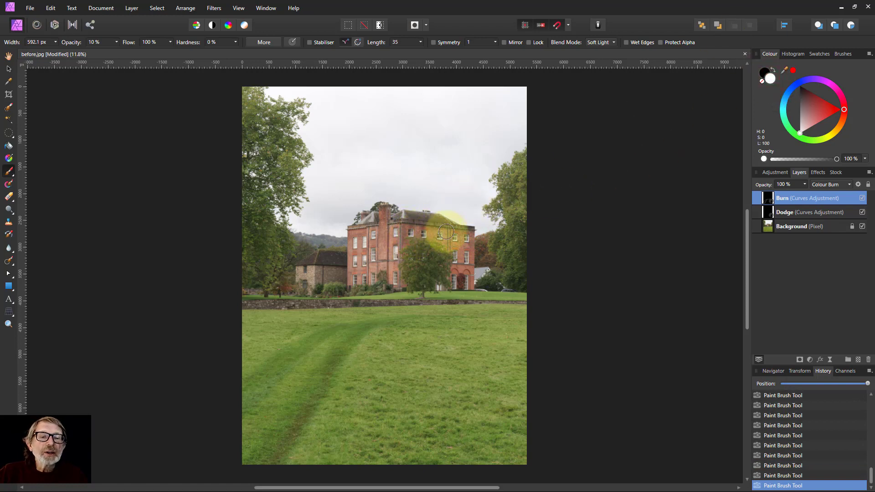
drag(447, 231, 410, 231)
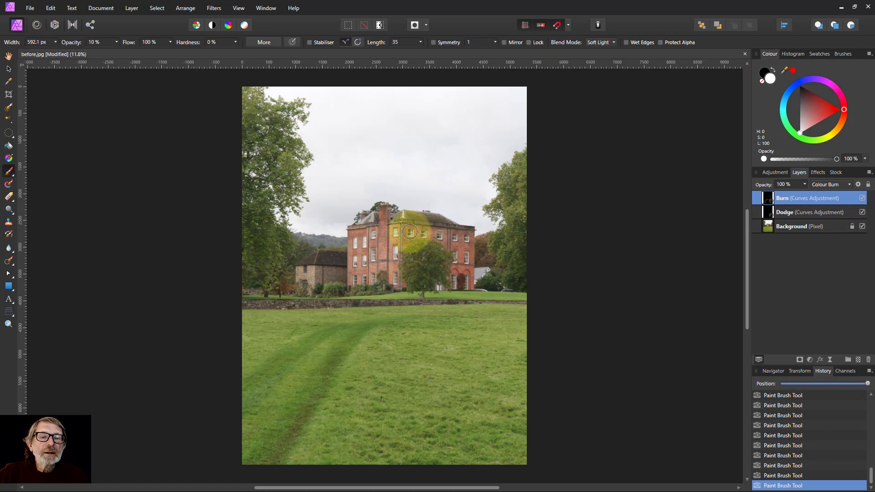
drag(409, 232, 441, 234)
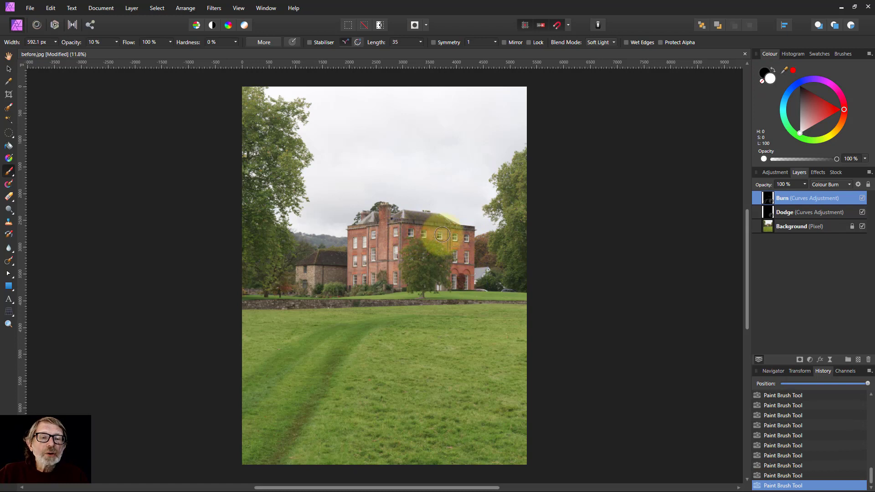
drag(441, 234, 460, 257)
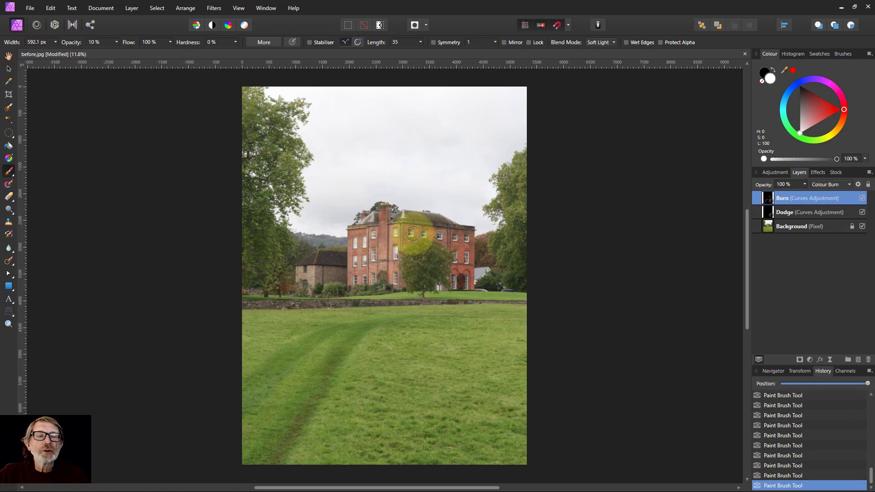
- On the Dodge layer, lighten the roof, chimney, left wall and lawn edge
click(809, 213)
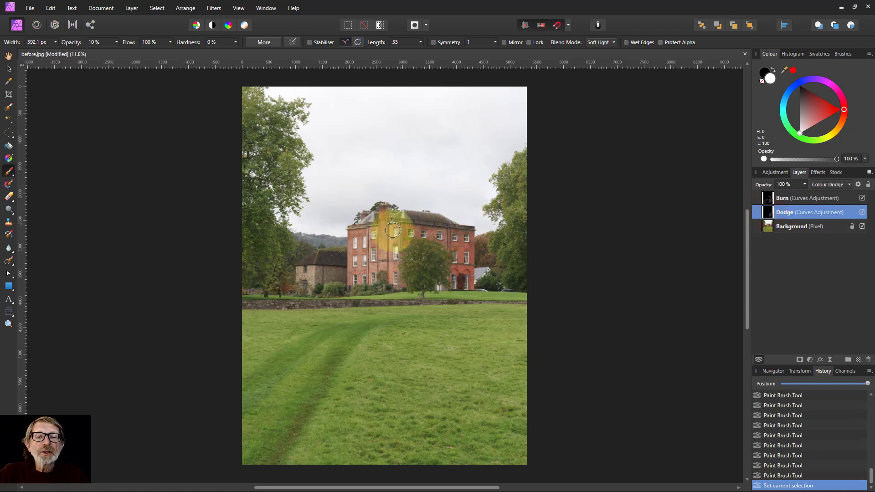
drag(392, 230, 385, 208)
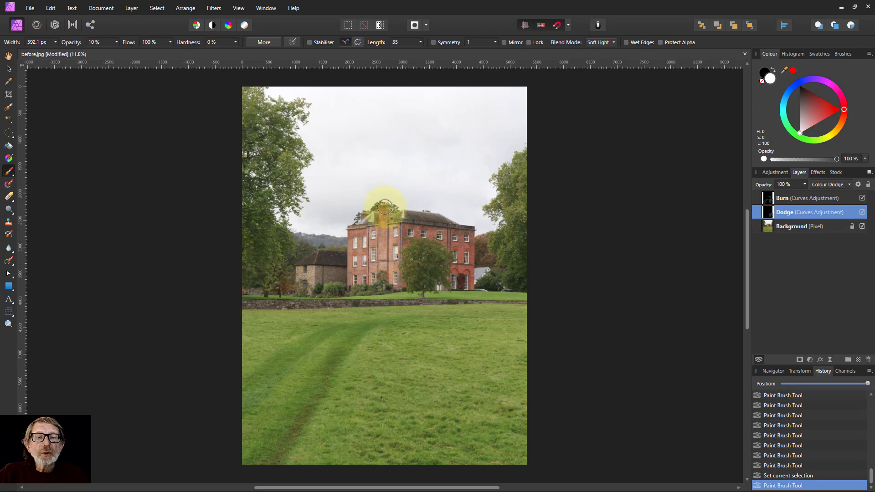
drag(382, 208, 357, 261)
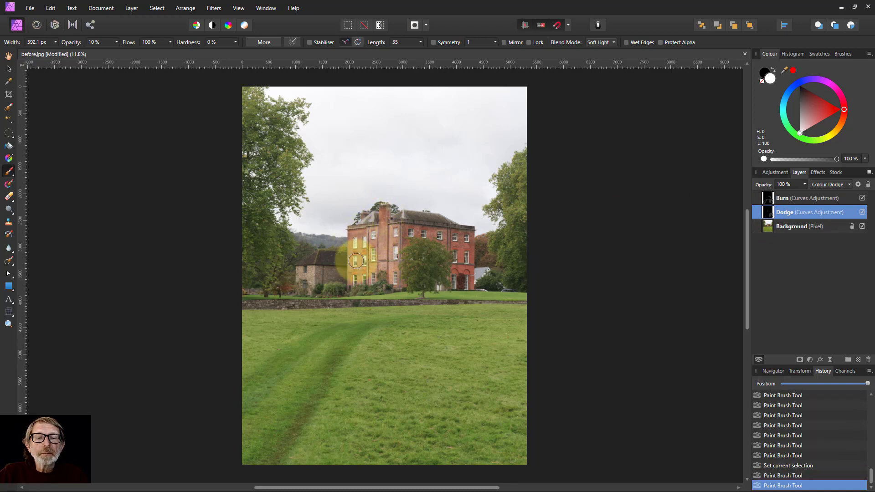
drag(356, 261, 307, 283)
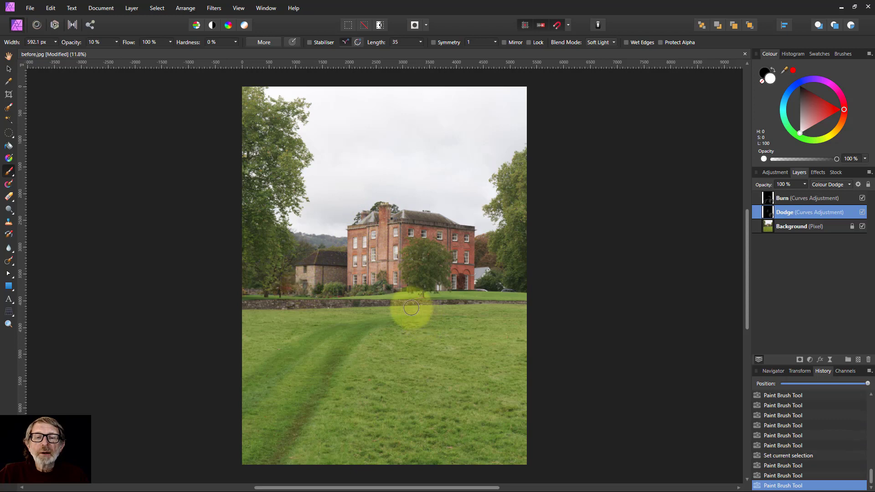
- Back on the Burn layer, darken the right part of the house and the left wing
click(782, 198)
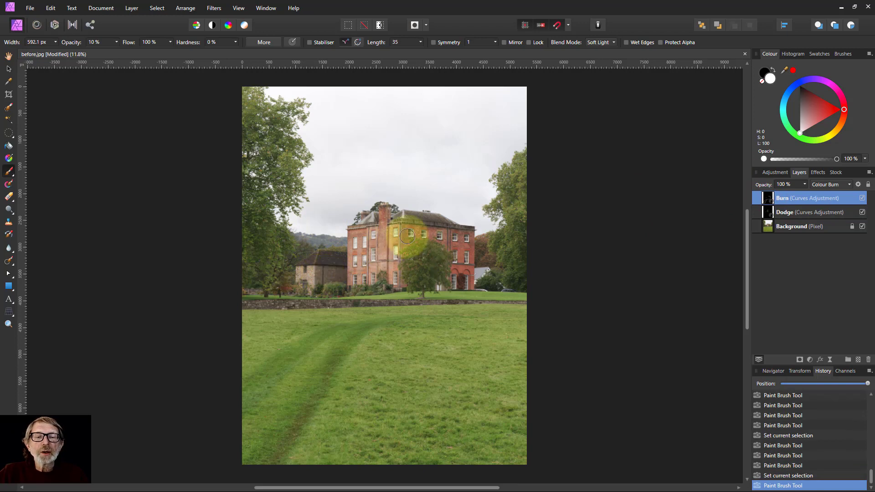
drag(407, 236, 344, 273)
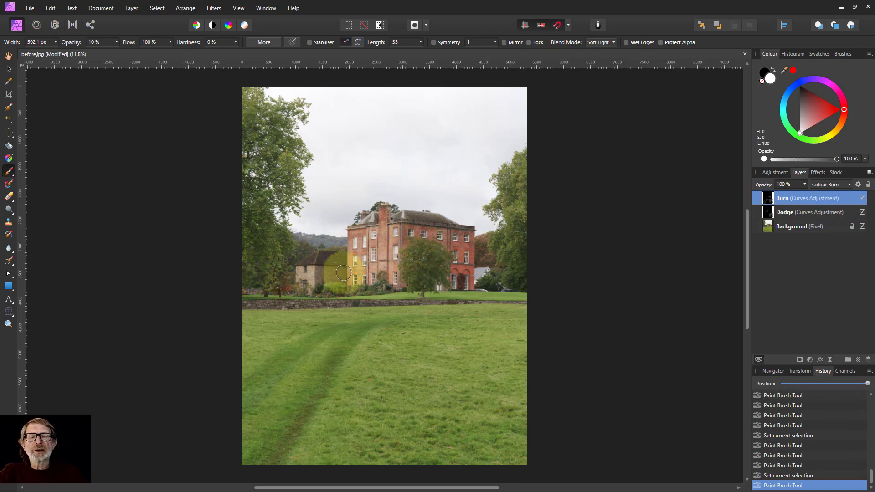
drag(343, 273, 341, 257)
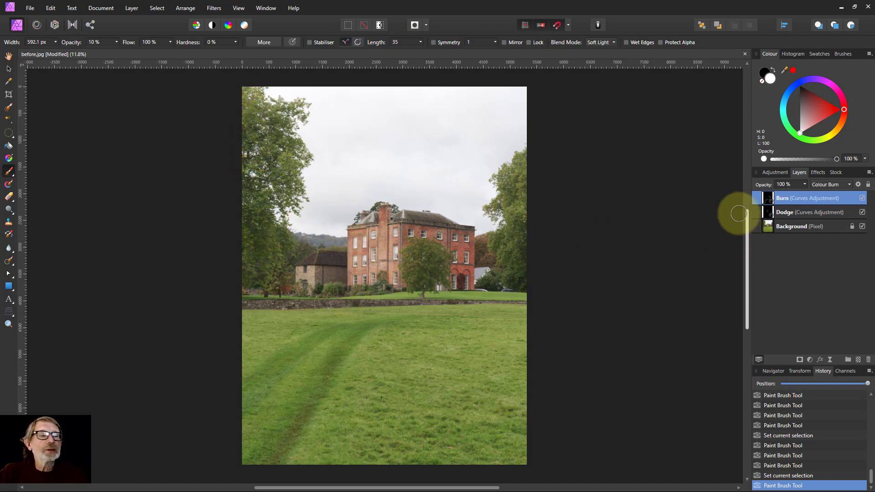
- Dodge the tops of the left trees, burn their lower part and burn the right-side grass
click(809, 212)
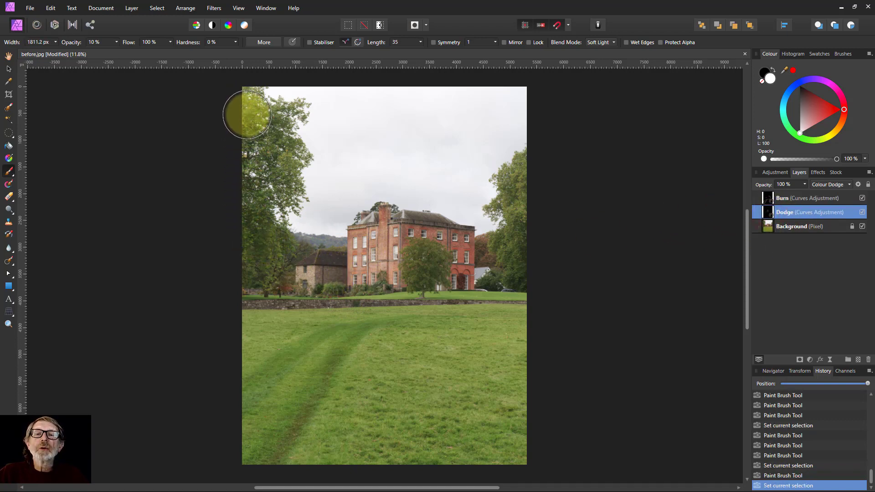
drag(247, 115, 260, 220)
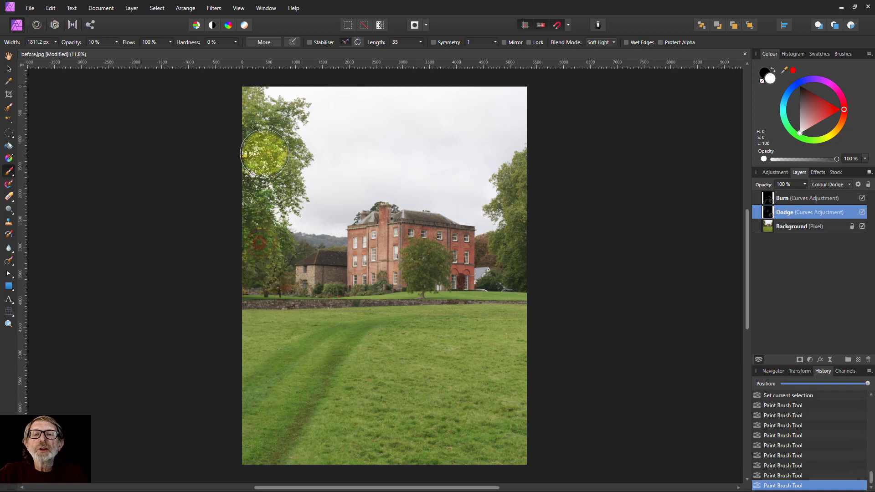
drag(264, 154, 251, 248)
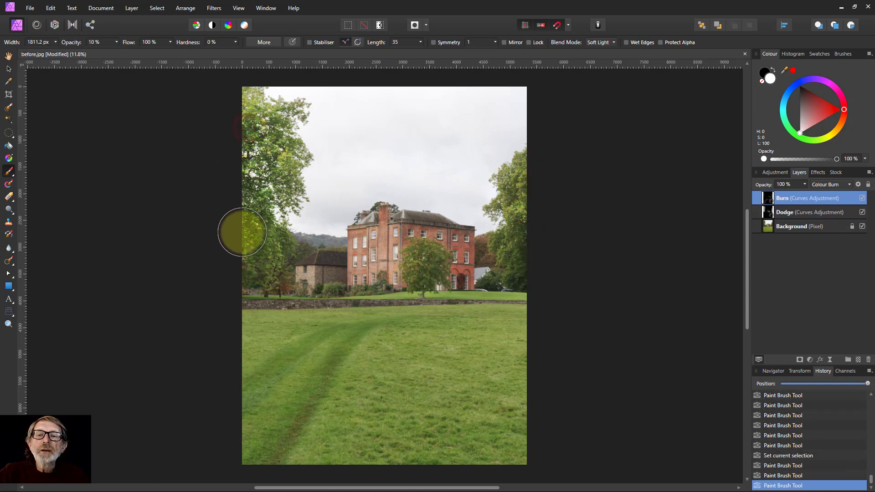
drag(242, 232, 255, 340)
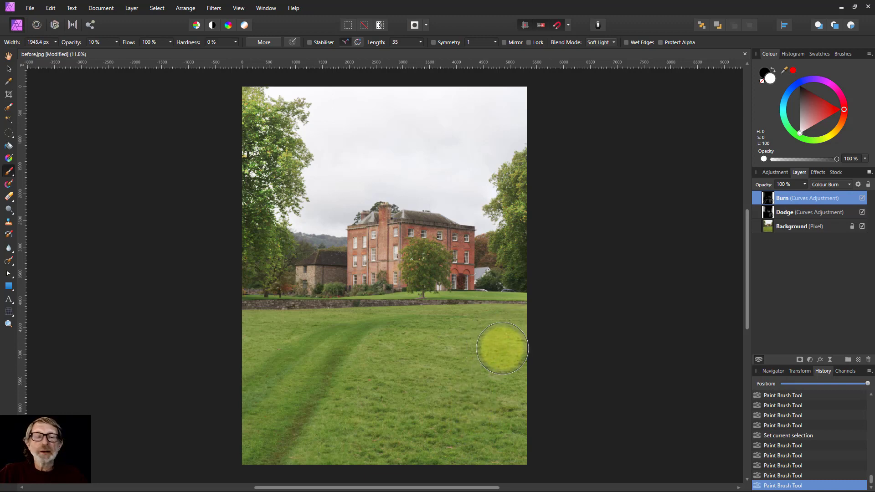
drag(500, 349, 508, 358)
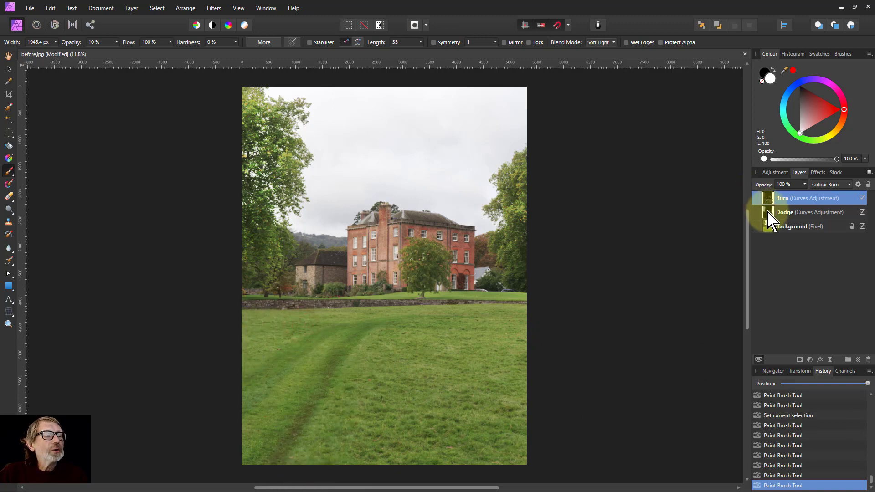
- Make the Dodge curves layer the active layer
click(809, 212)
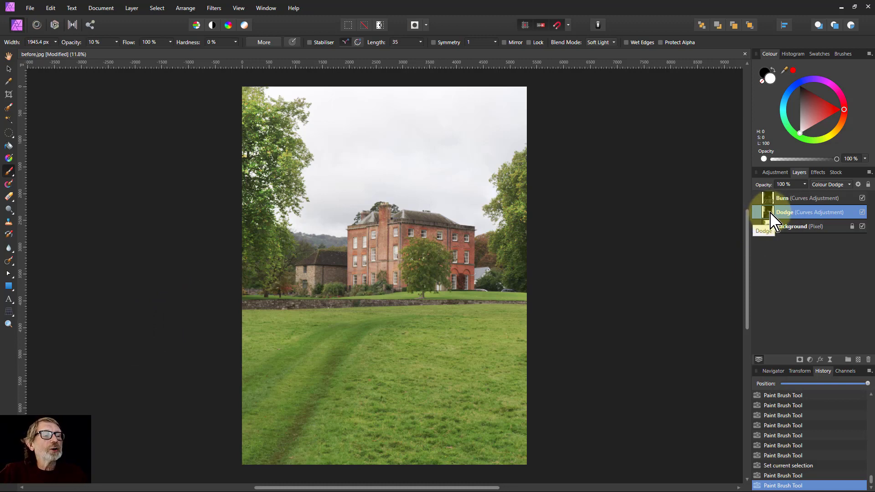
- Bow the Dodge layer's curve upward through the midtones to strengthen the lightening
double_click(764, 212)
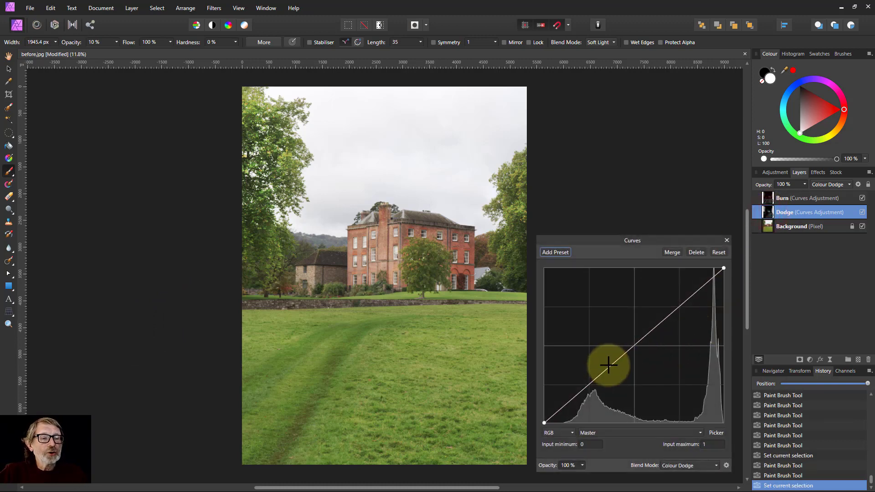
drag(608, 364, 618, 331)
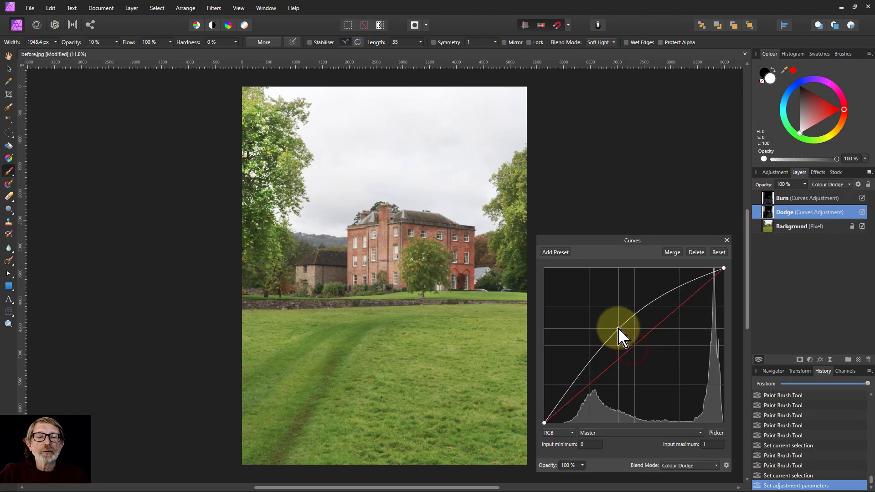
drag(618, 331, 638, 351)
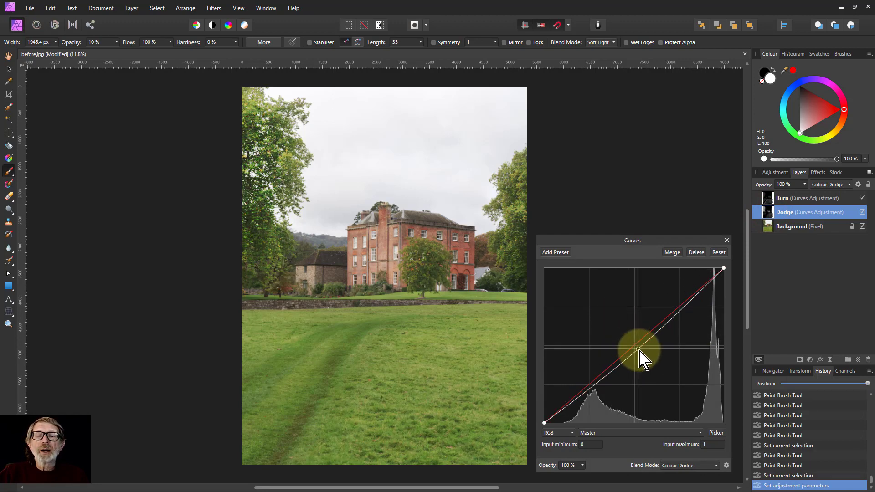
drag(639, 351, 621, 324)
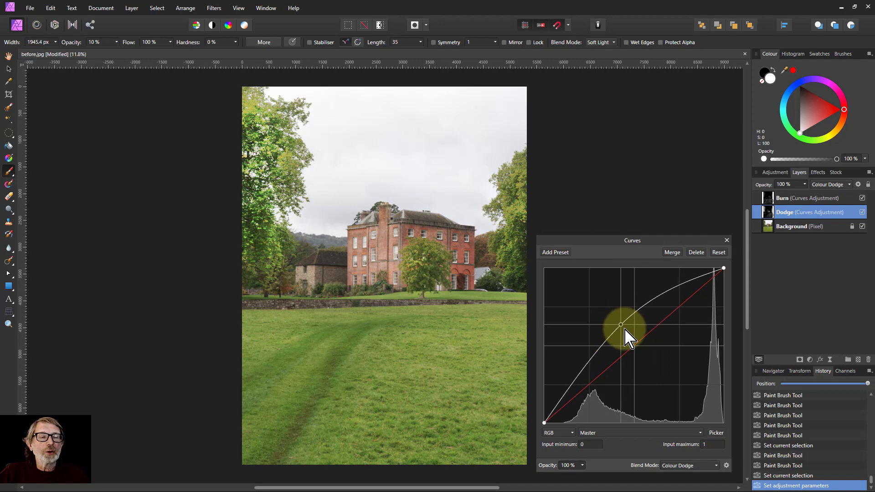
drag(621, 324, 641, 346)
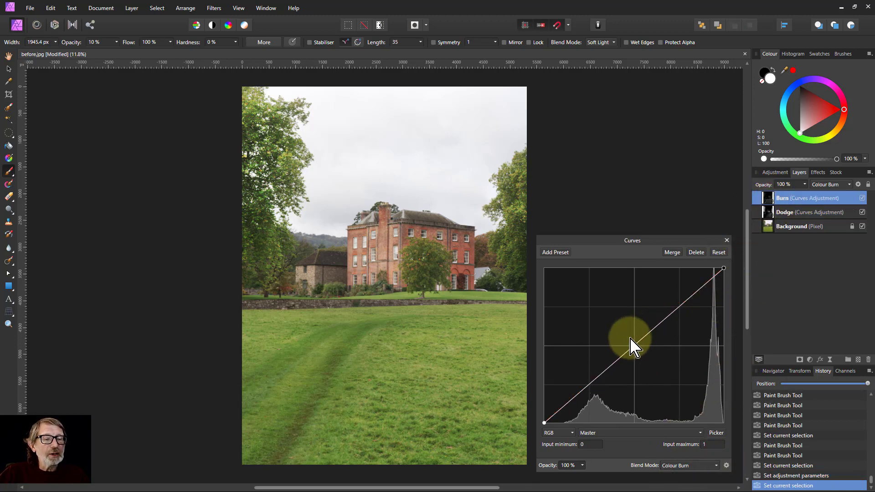
- Bow the Burn layer's curve upward through the midtones and settle its final shape
drag(632, 343, 623, 334)
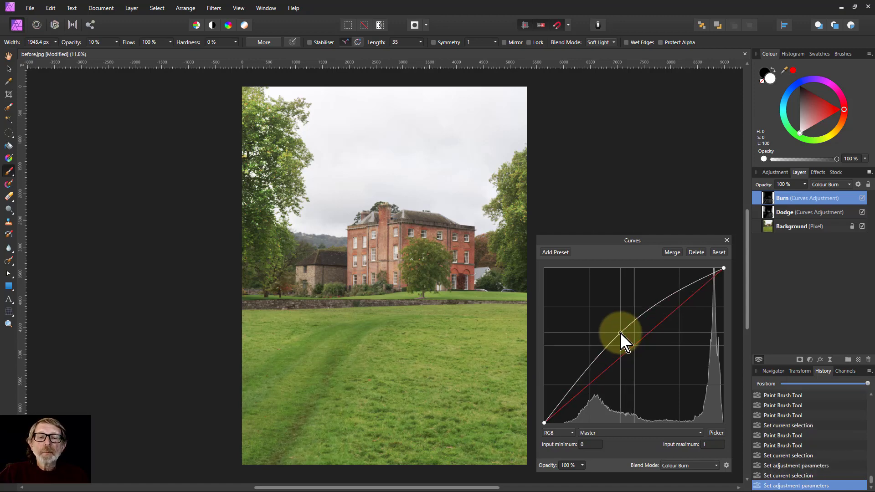
drag(625, 340, 617, 349)
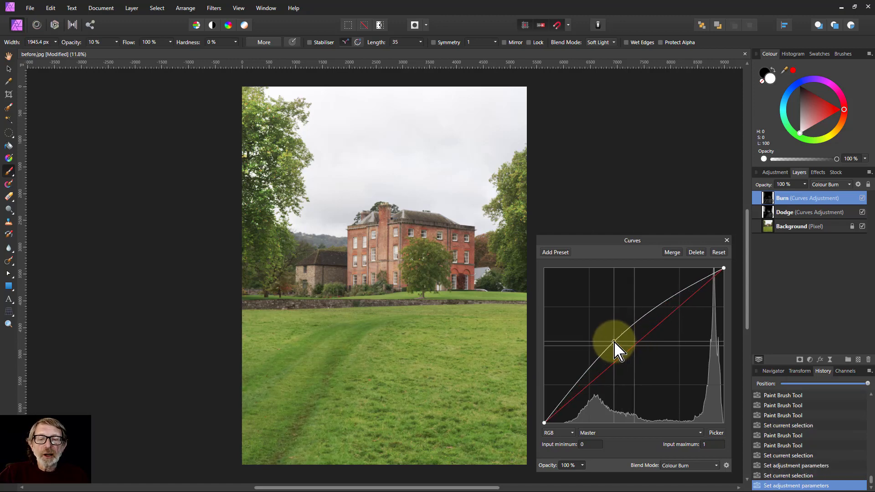
drag(613, 345, 620, 339)
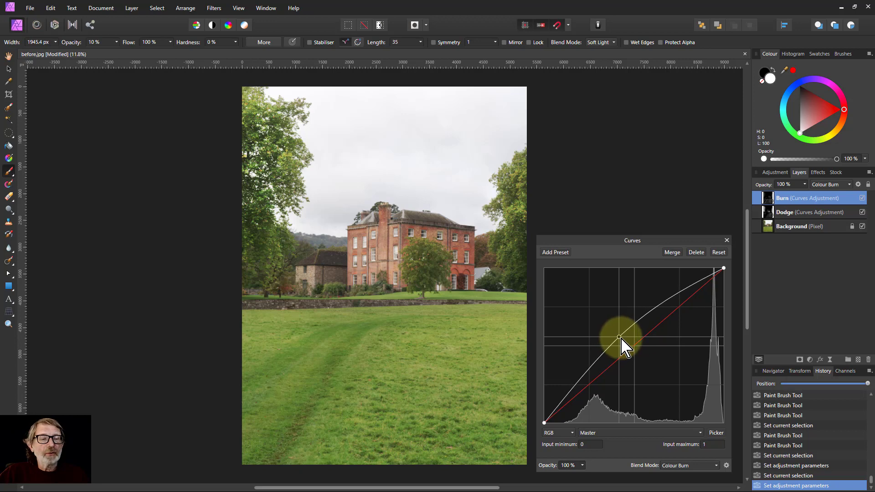
drag(619, 339, 620, 339)
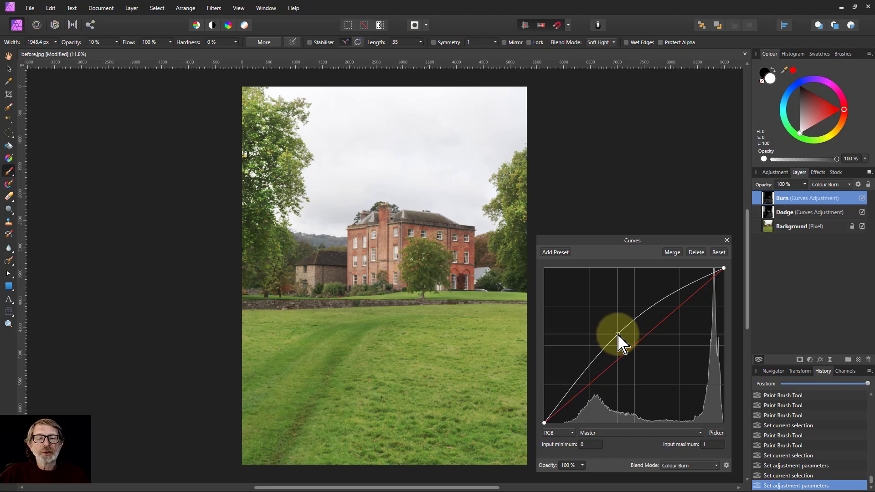
drag(620, 337, 647, 357)
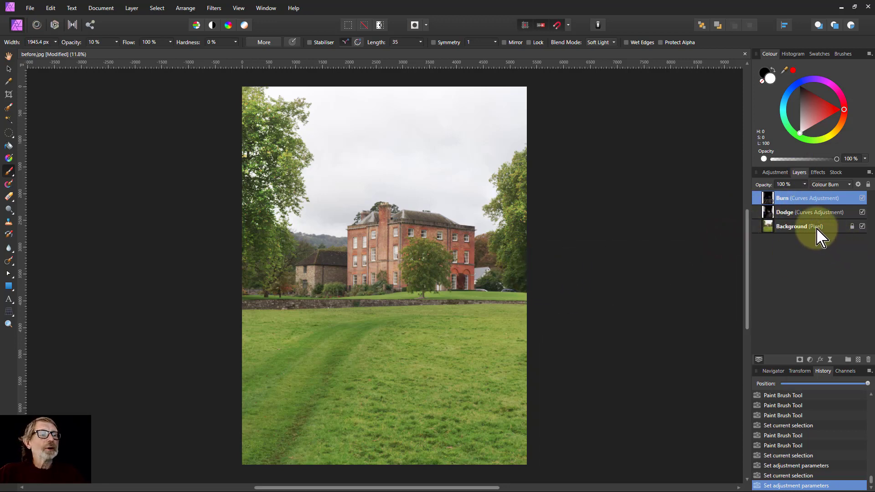
- Select the Burn and Dodge layers together to toggle their visibility for a before/after check
click(809, 212)
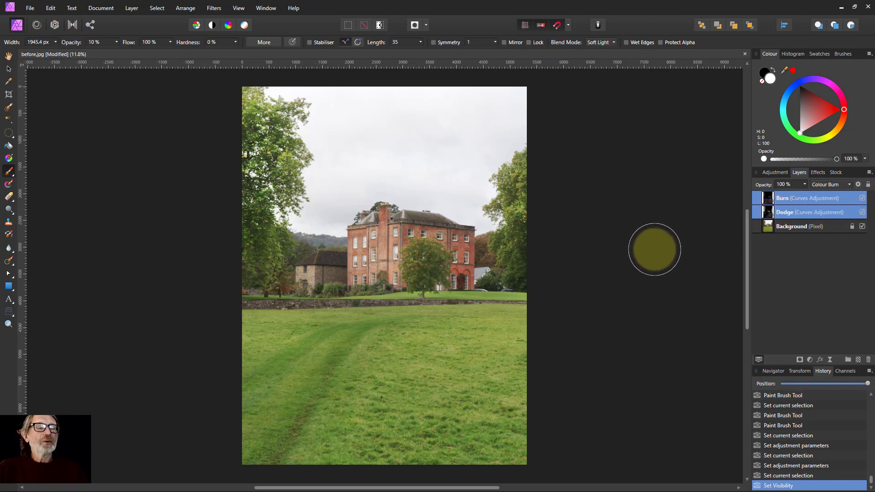
mouse_move(585, 254)
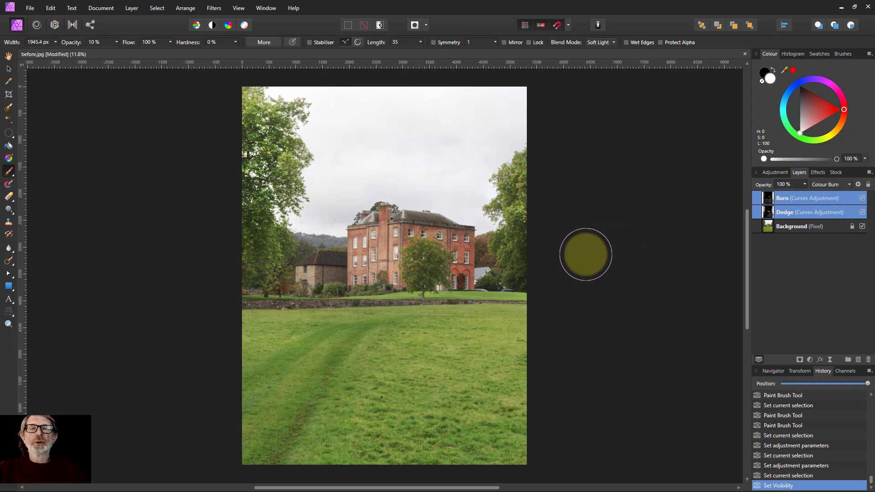
mouse_move(609, 262)
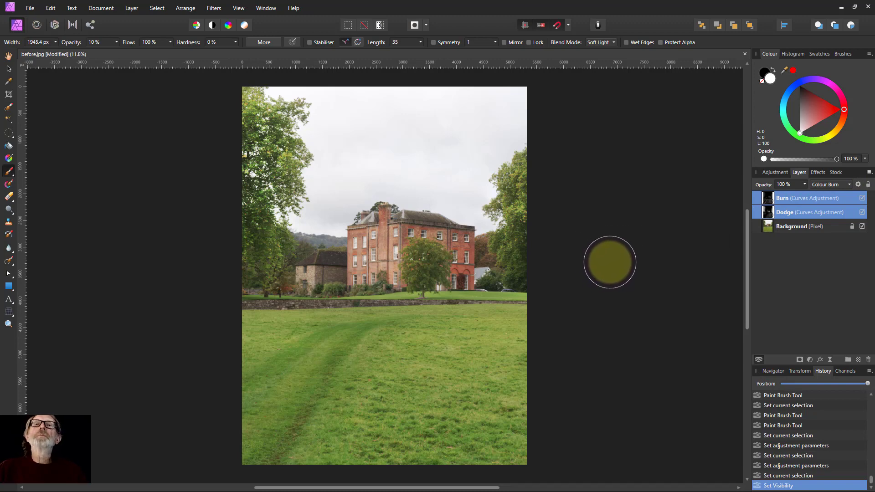